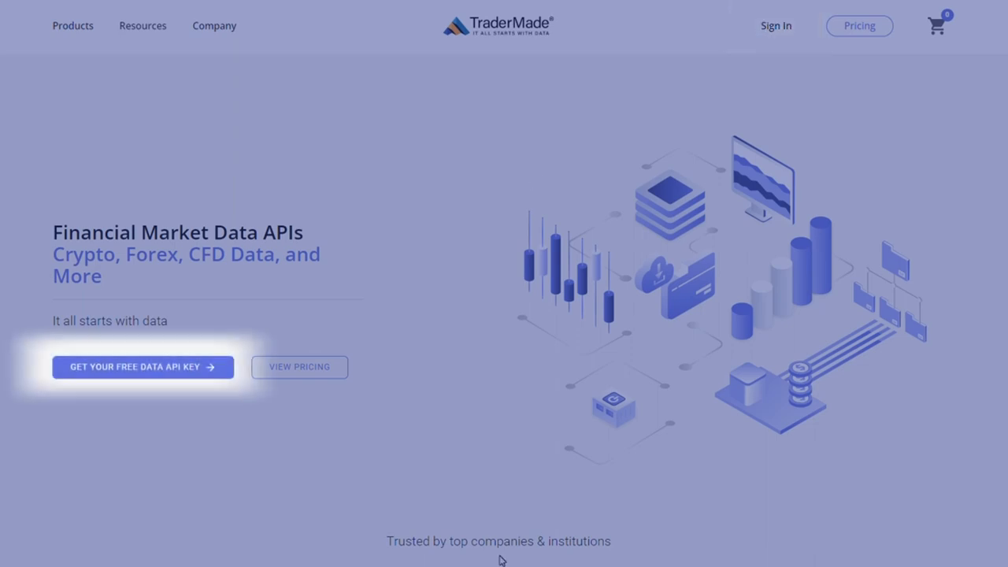
- Submit the free TraderMade API key sign-up, then switch to Sign In since the email exists
click(142, 366)
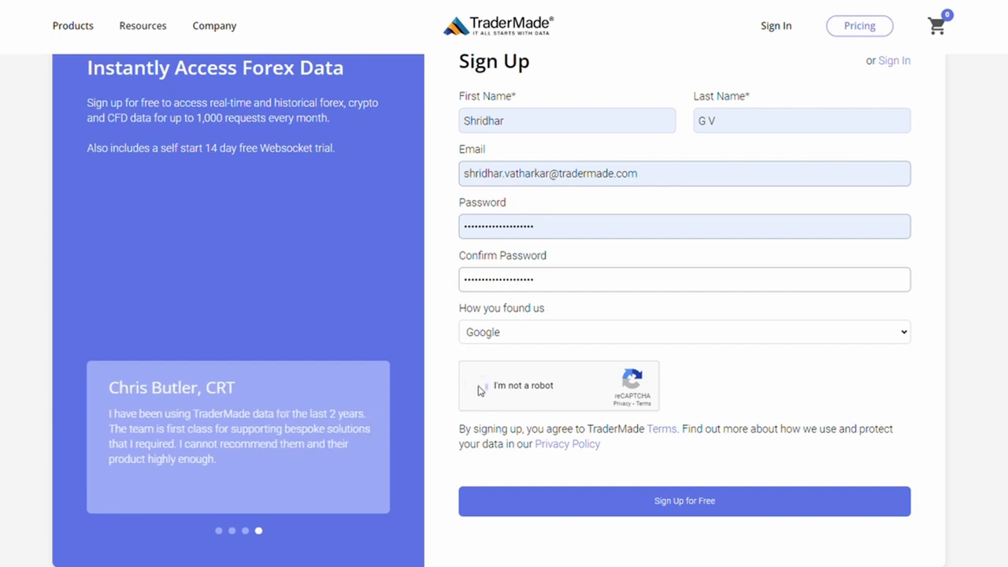
click(684, 501)
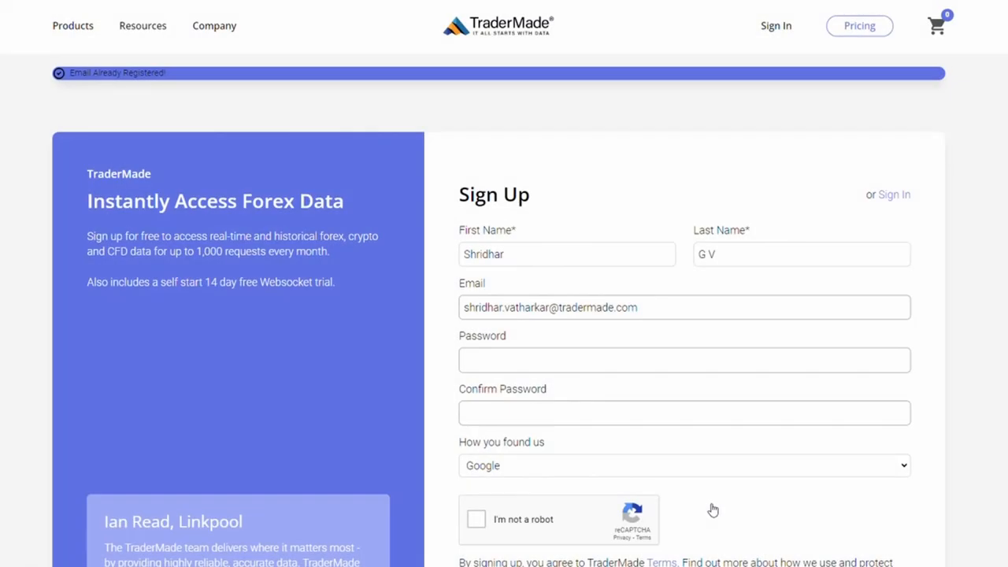
click(894, 195)
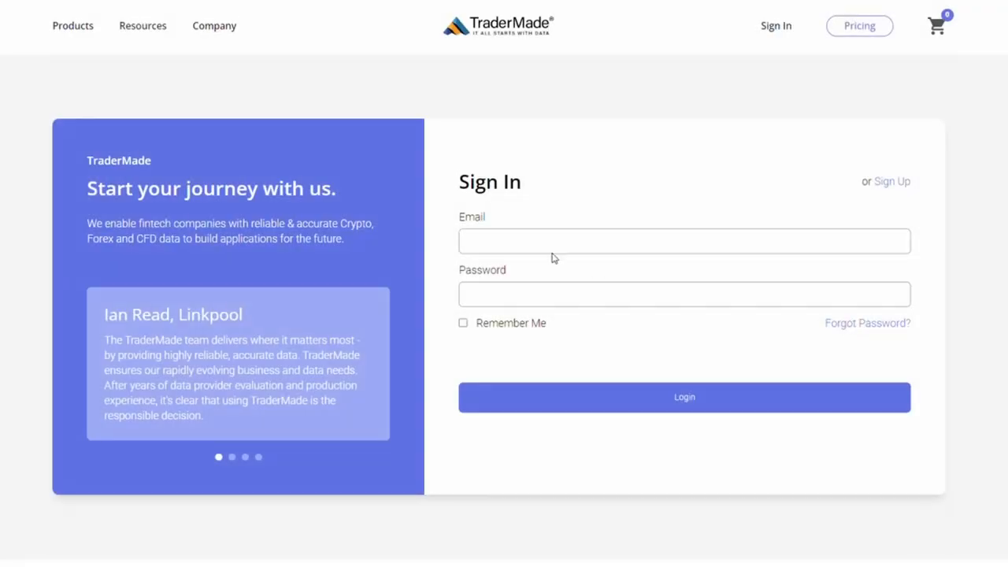
- Log in to the TraderMade account to open My Dashboard with the REST API key
click(683, 396)
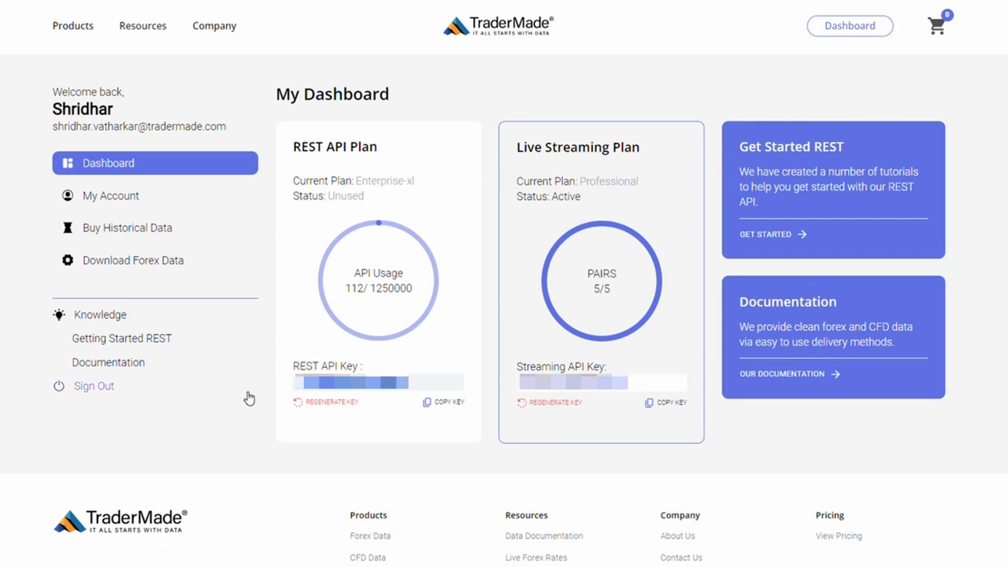
mouse_move(268, 404)
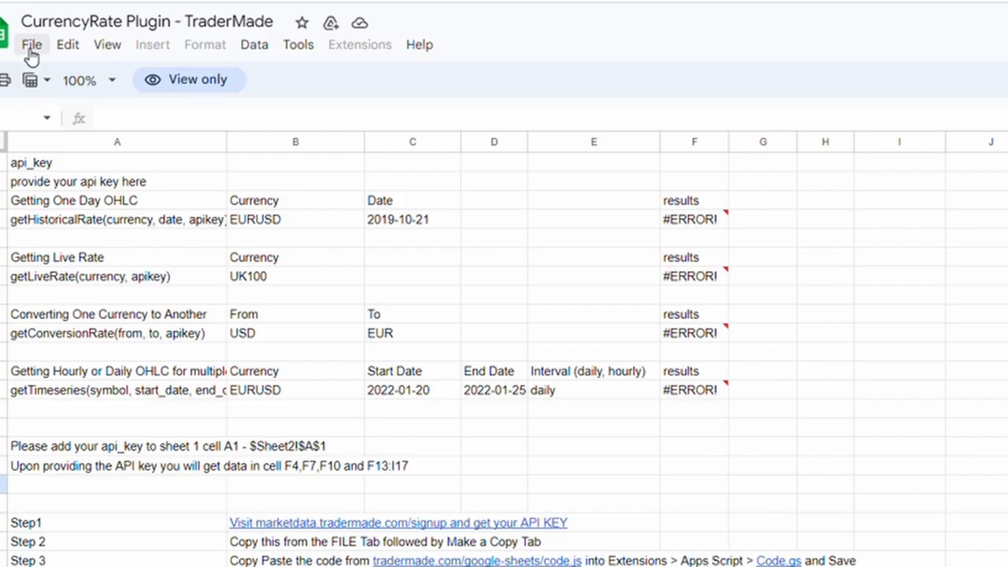
- Copy the CurrencyRate Plugin spreadsheet under the name 'FX Rates'
click(32, 44)
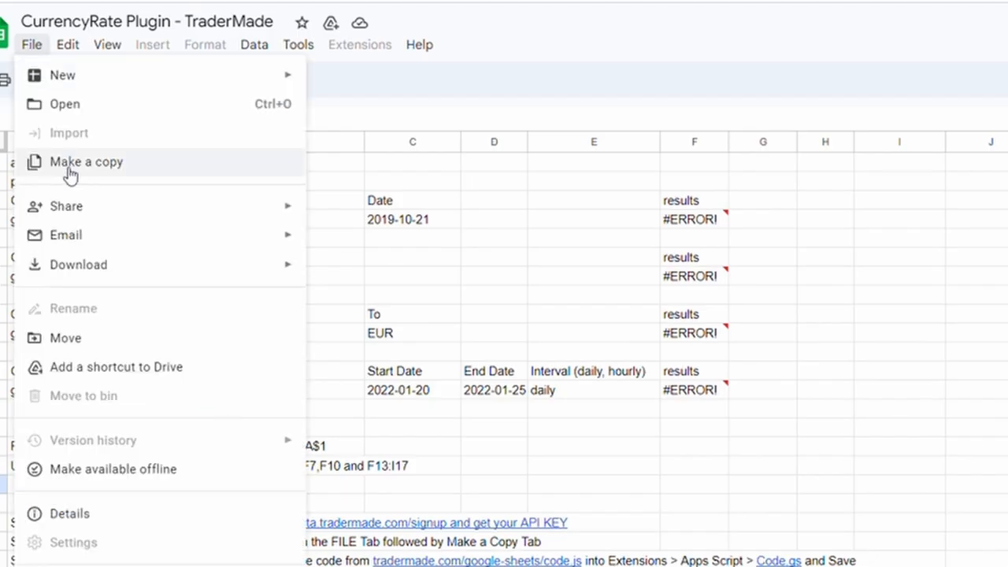
click(86, 162)
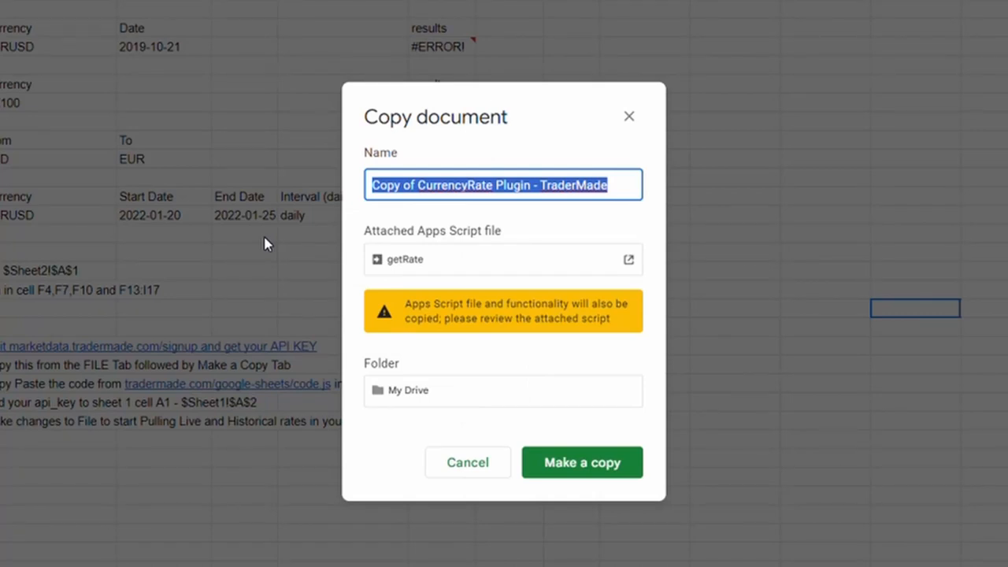
text(FX)
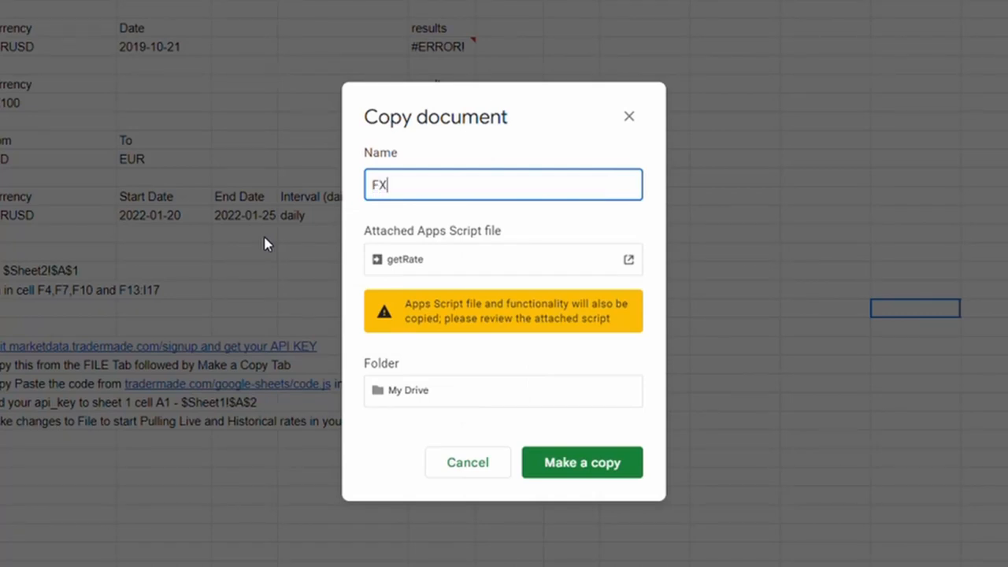
text(Rates)
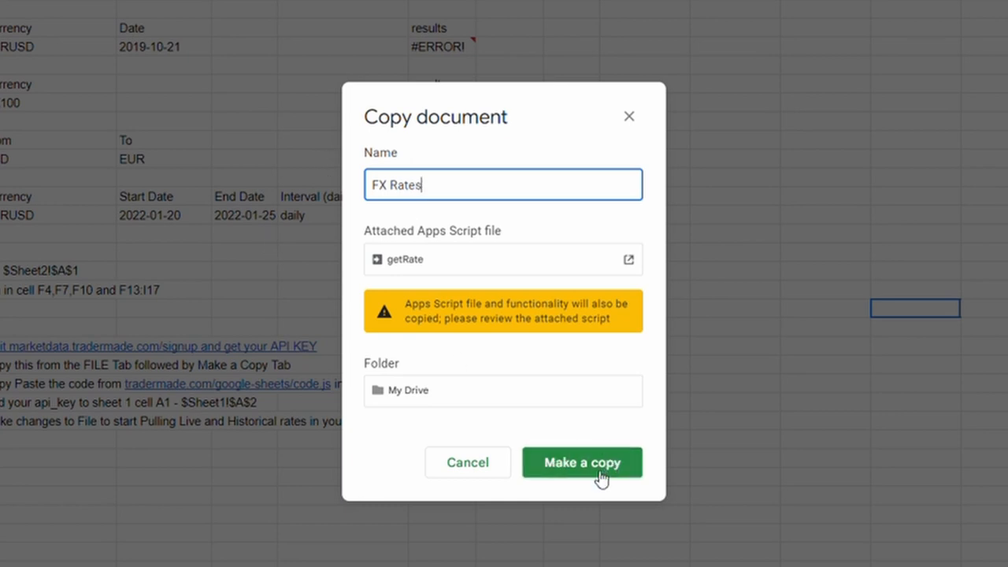
click(582, 462)
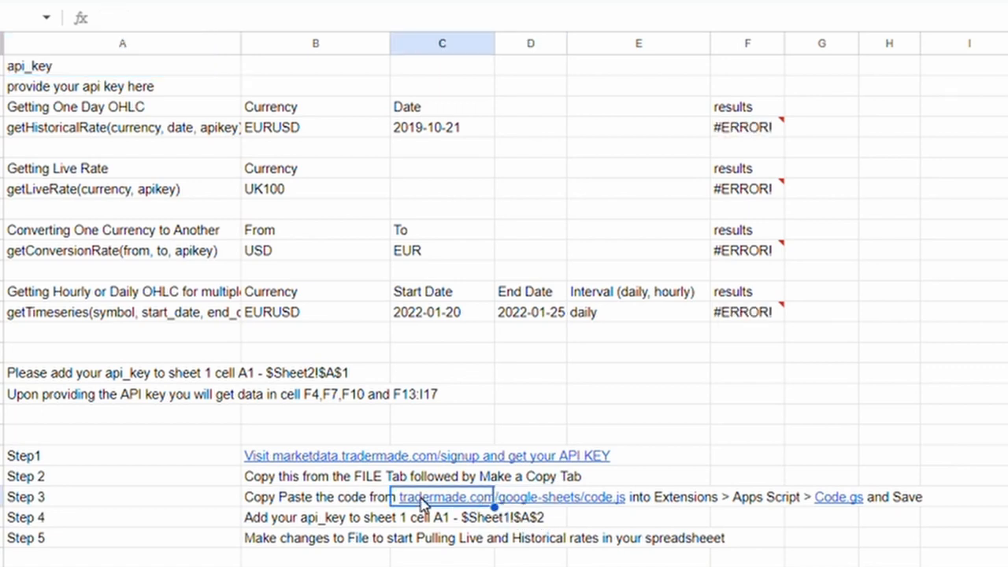
- Review the Step 3 instruction cell, then launch Extensions > Apps Script for FX Rates
click(315, 497)
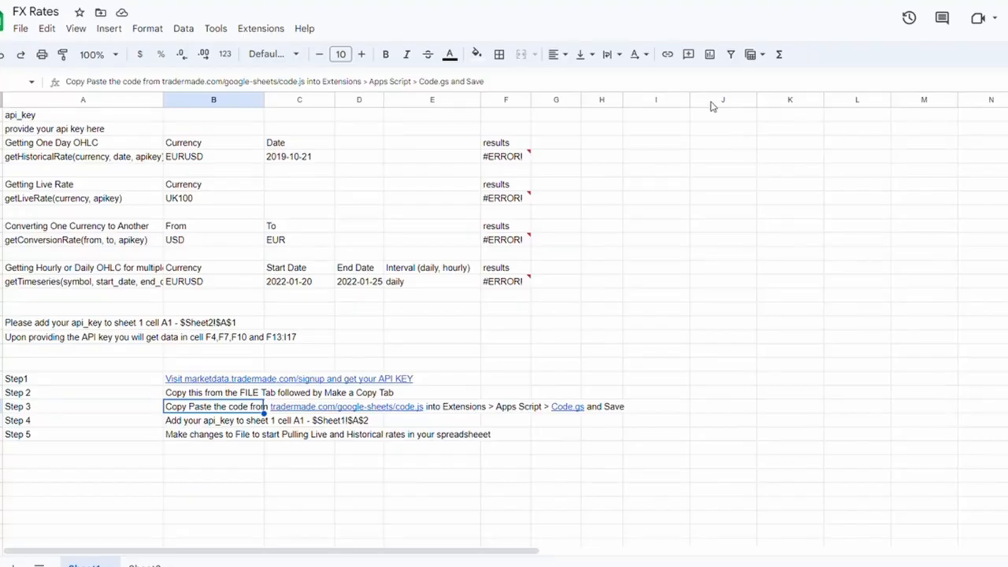
click(260, 29)
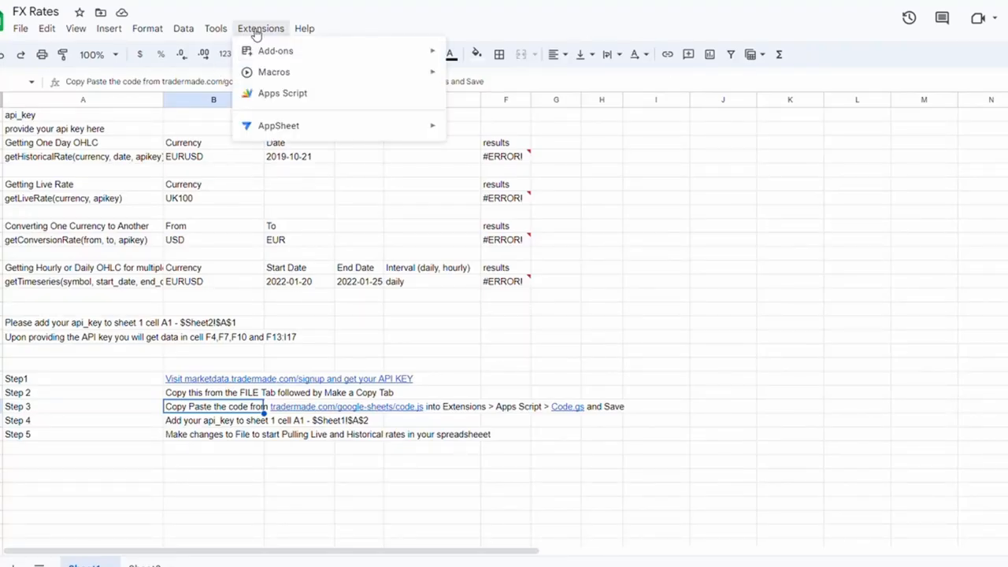
mouse_move(282, 93)
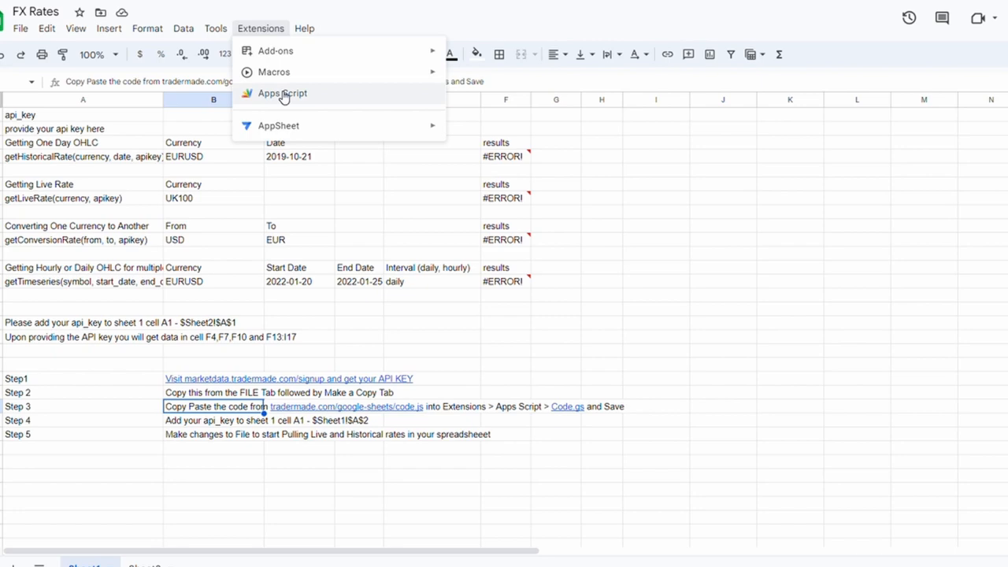
click(282, 93)
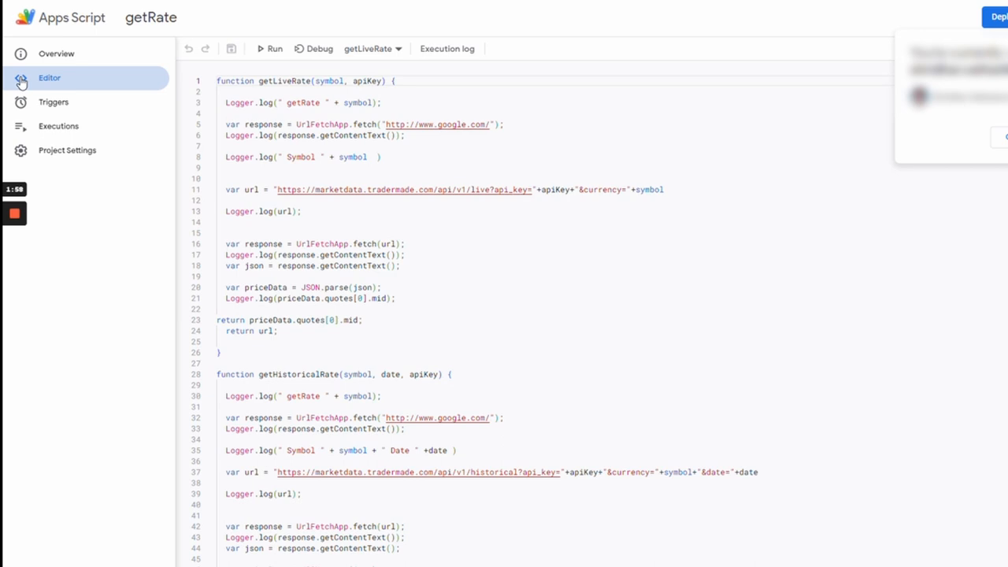
- Show the Apps Script Editor file list containing getRate.gs
click(21, 77)
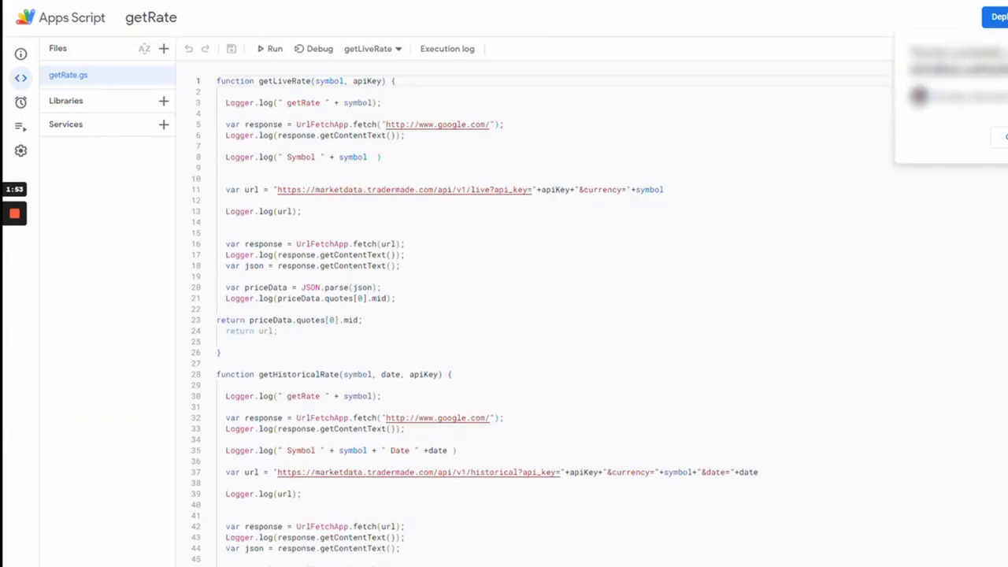
mouse_move(231, 48)
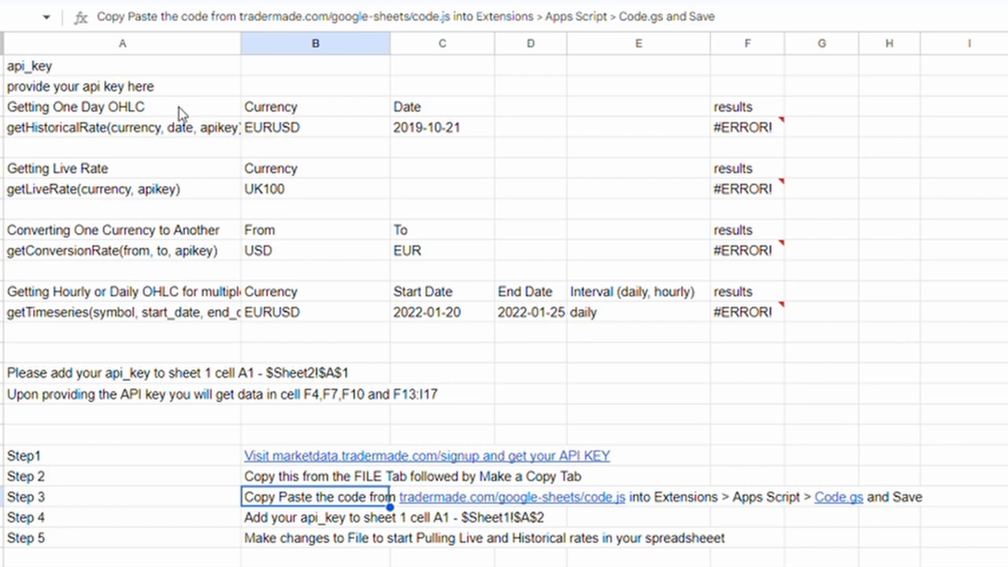
- Back in the FX Rates sheet, select the Currency header and results cells showing #ERROR!
click(315, 106)
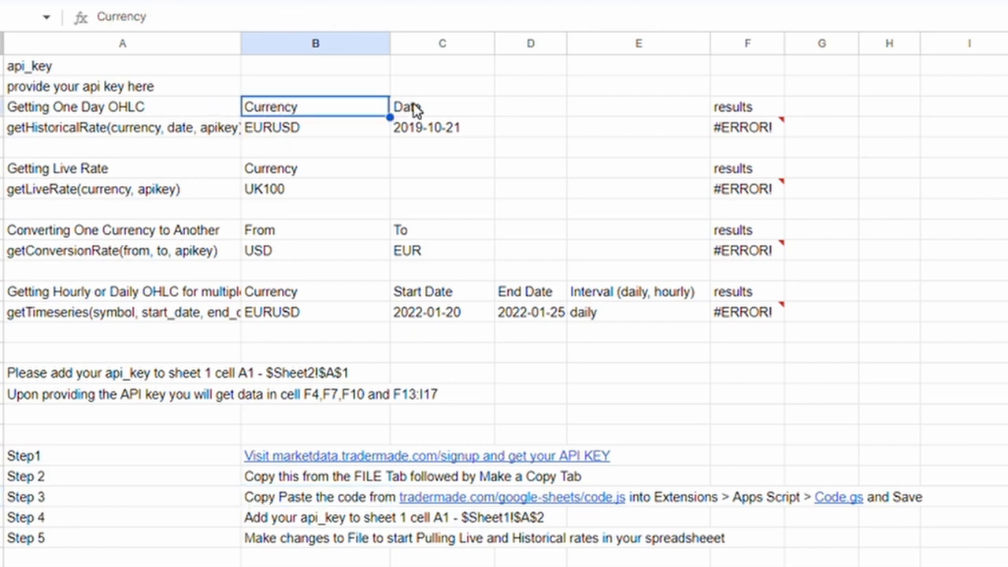
click(315, 229)
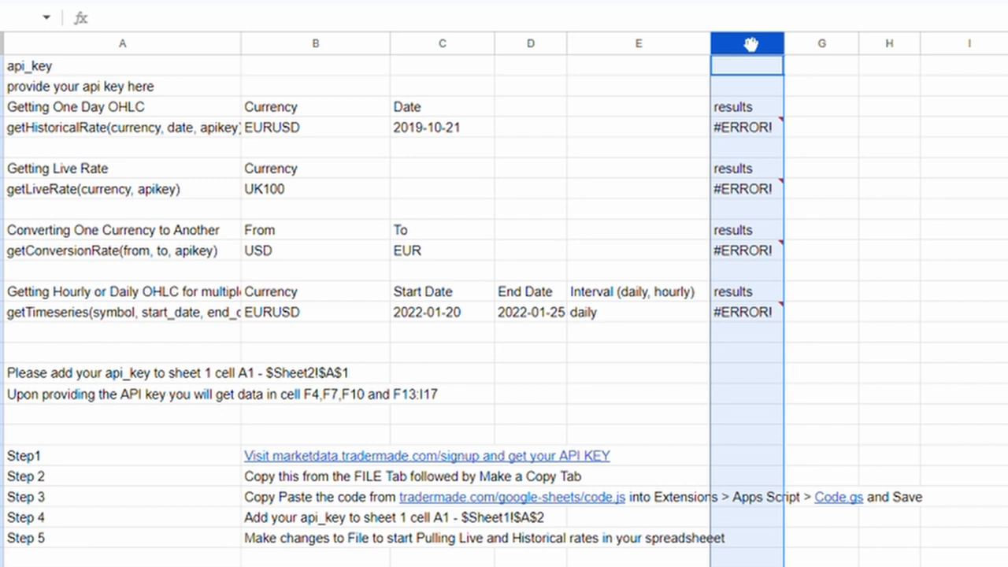
mouse_move(783, 134)
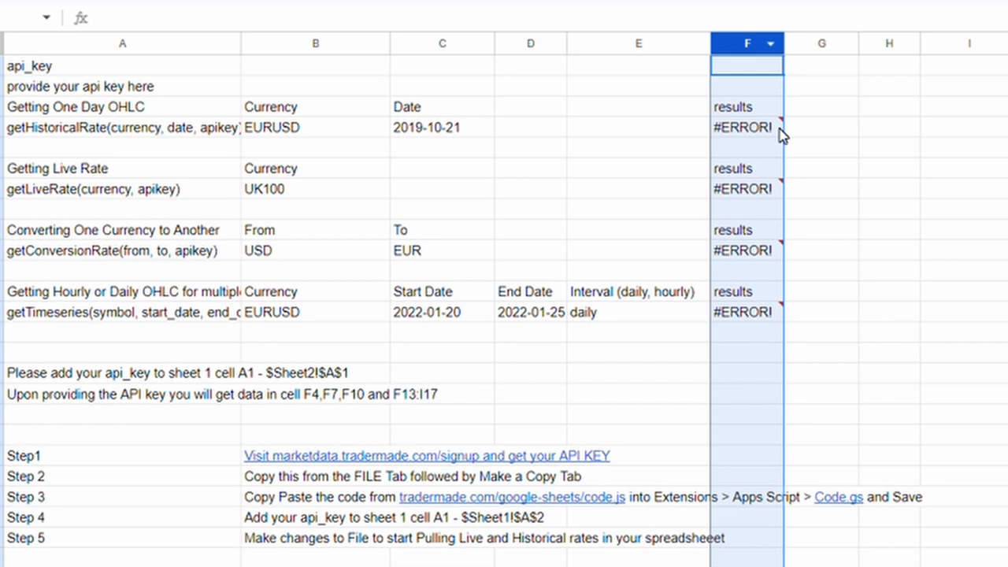
click(745, 126)
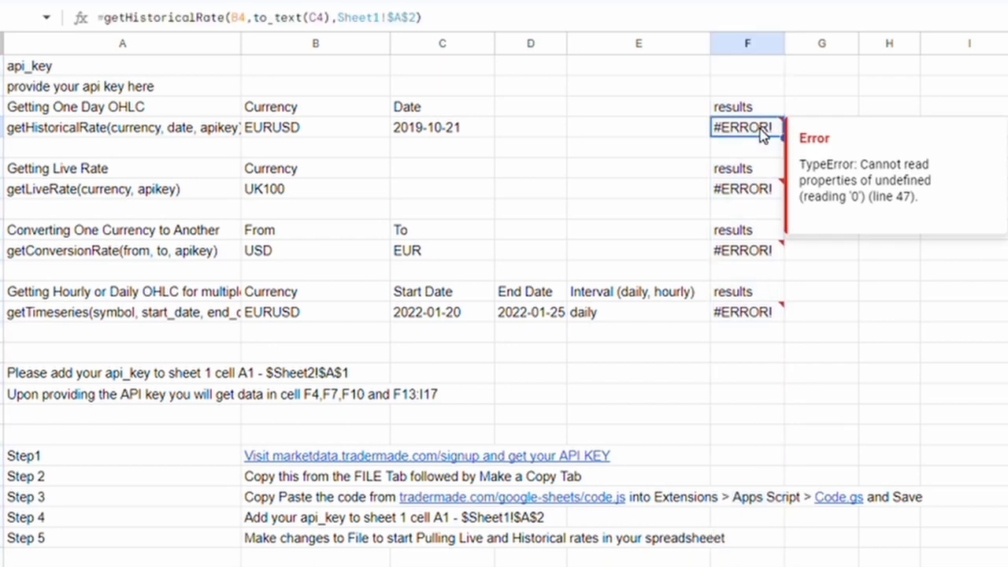
double_click(746, 127)
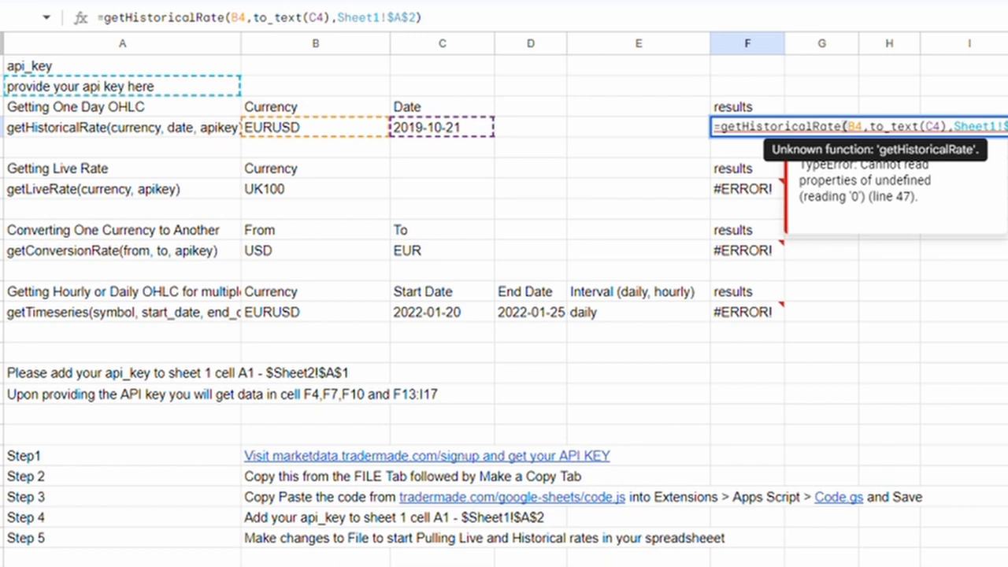
click(315, 127)
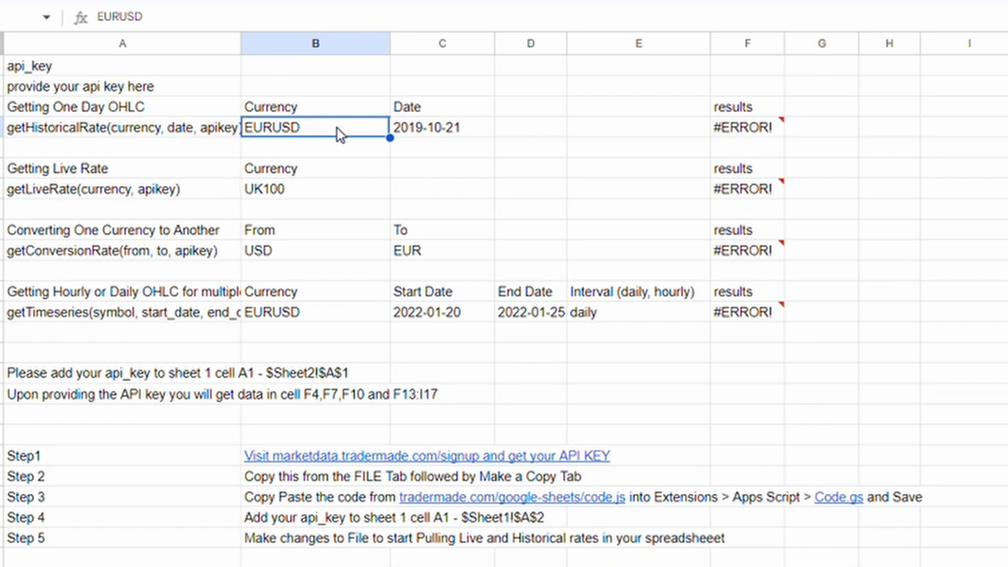
click(441, 127)
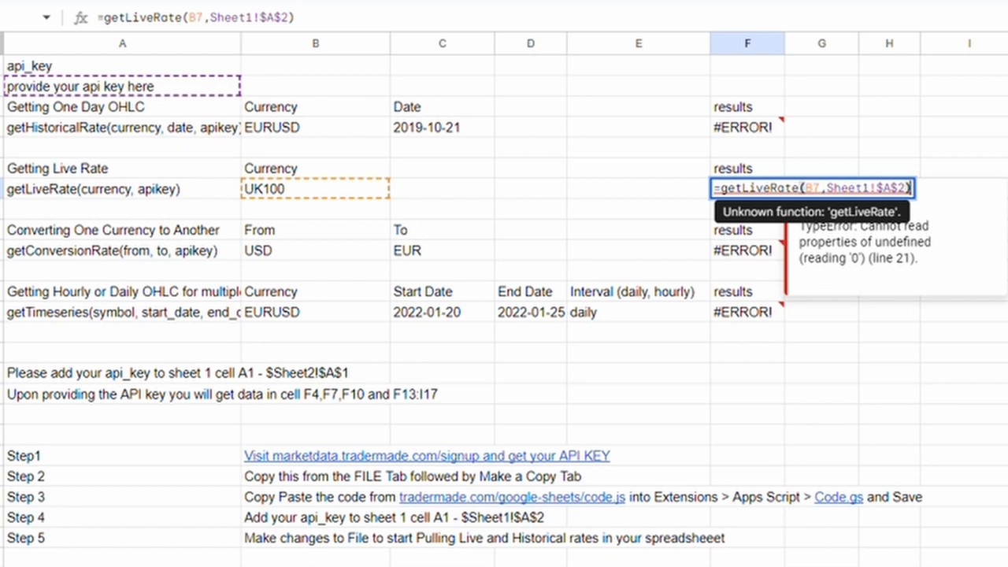
click(315, 187)
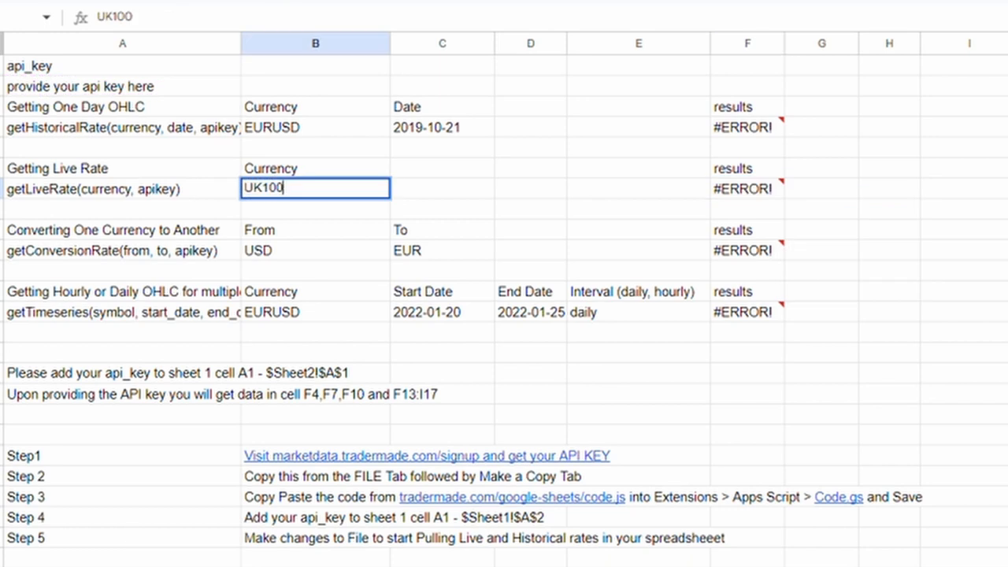
click(746, 250)
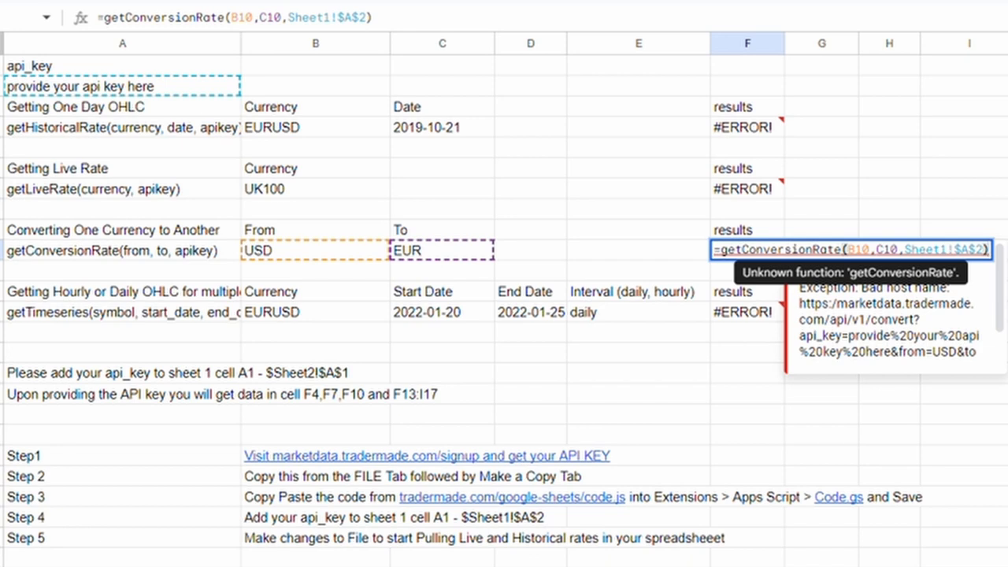
mouse_move(707, 243)
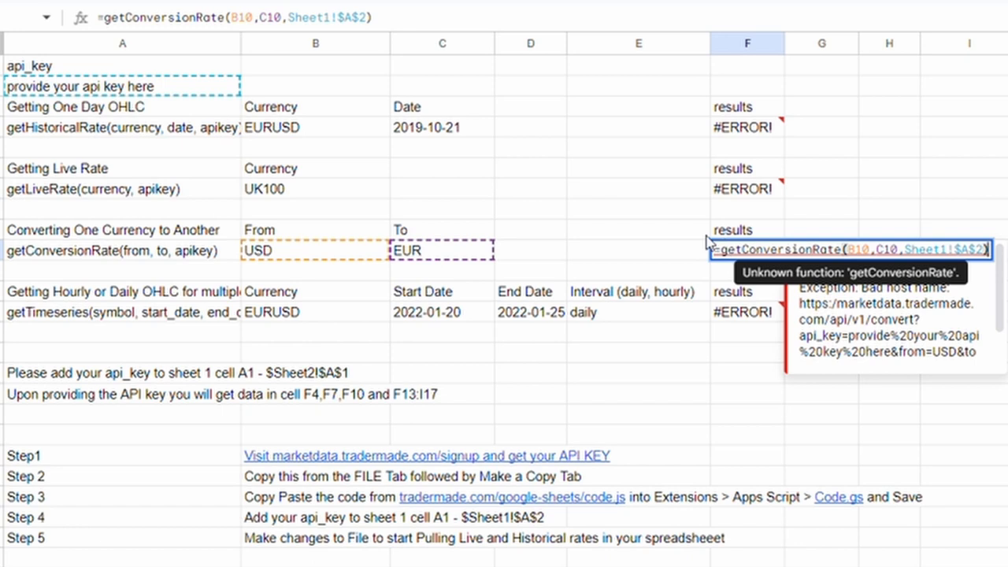
click(315, 250)
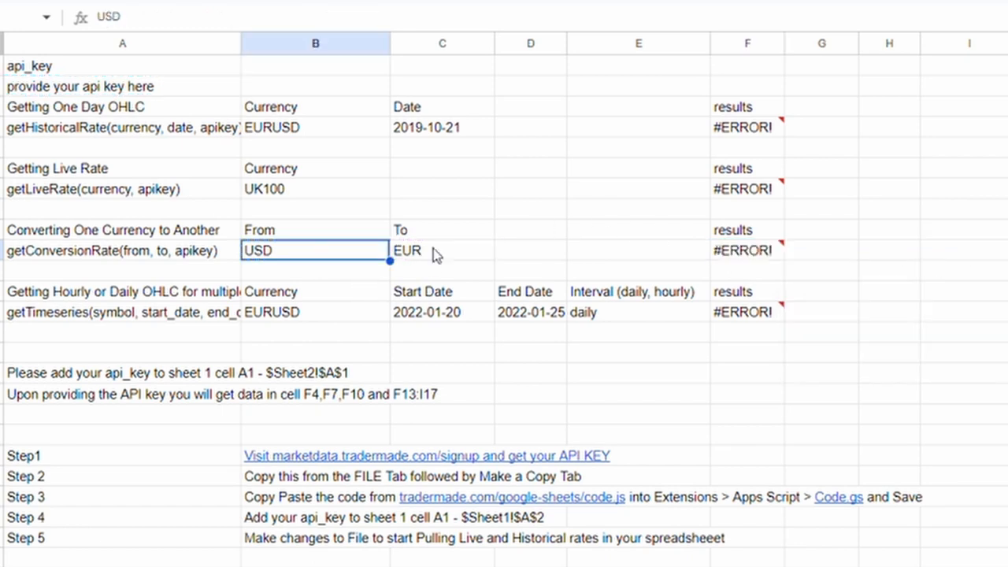
click(442, 250)
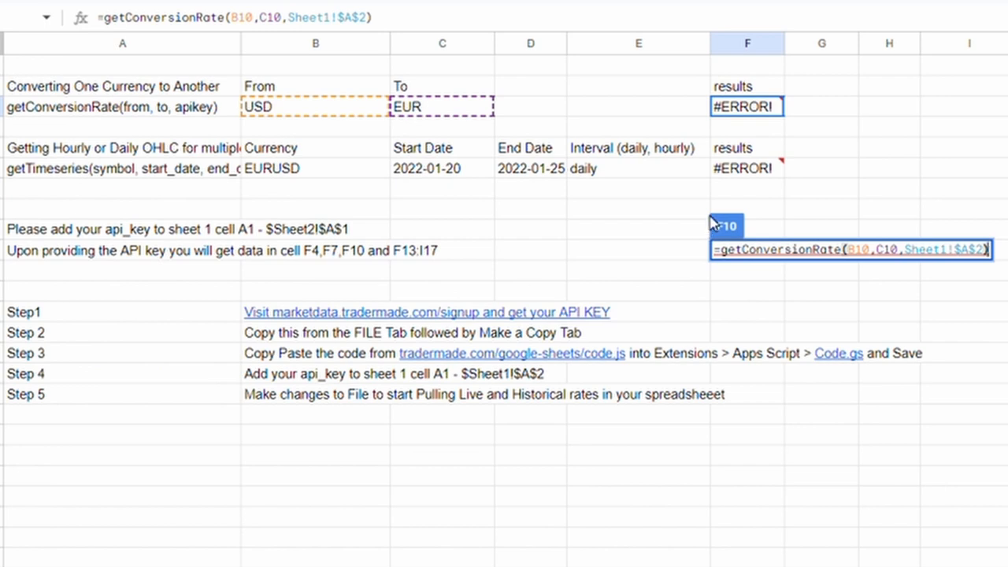
mouse_move(748, 289)
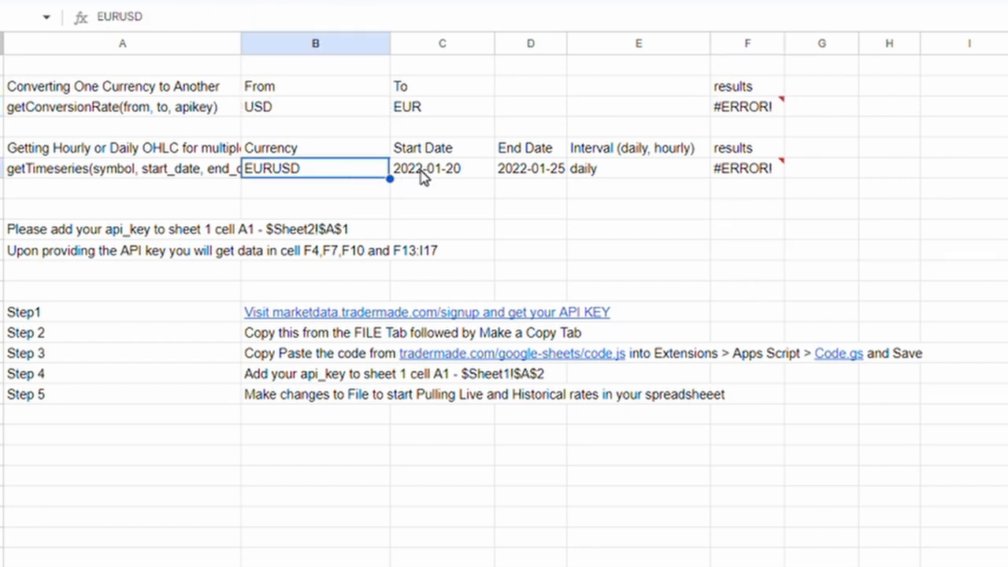
click(529, 168)
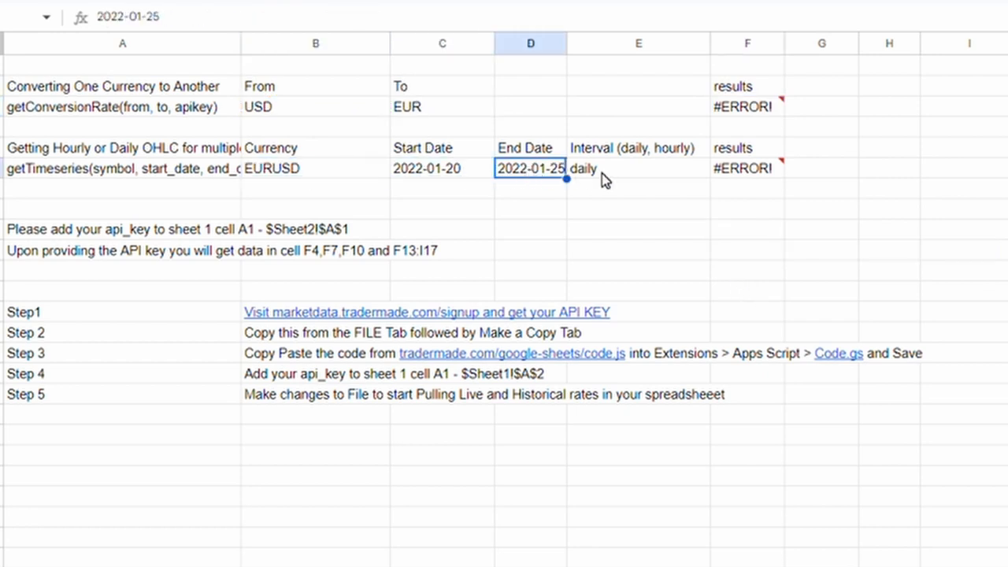
click(638, 168)
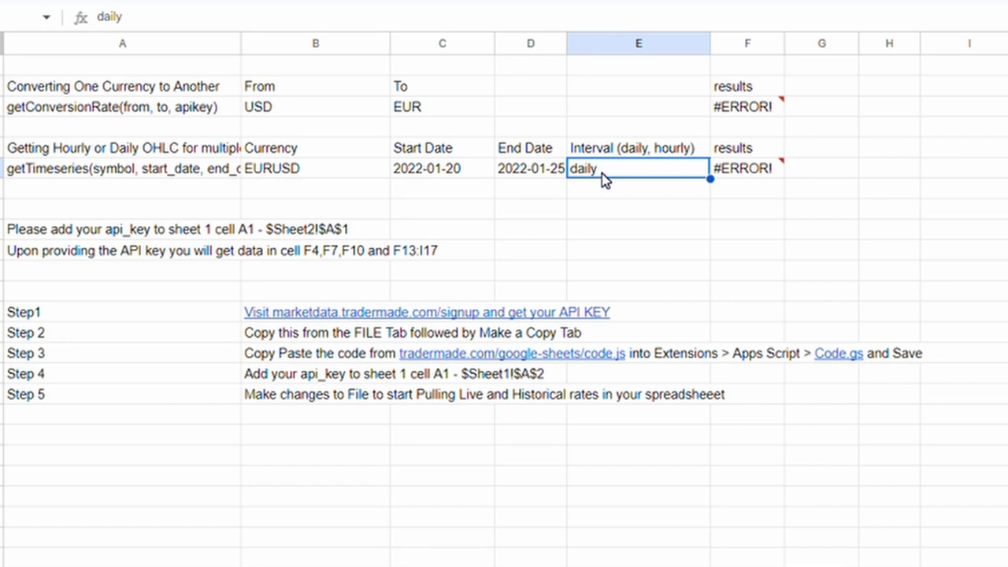
scroll(up, 3)
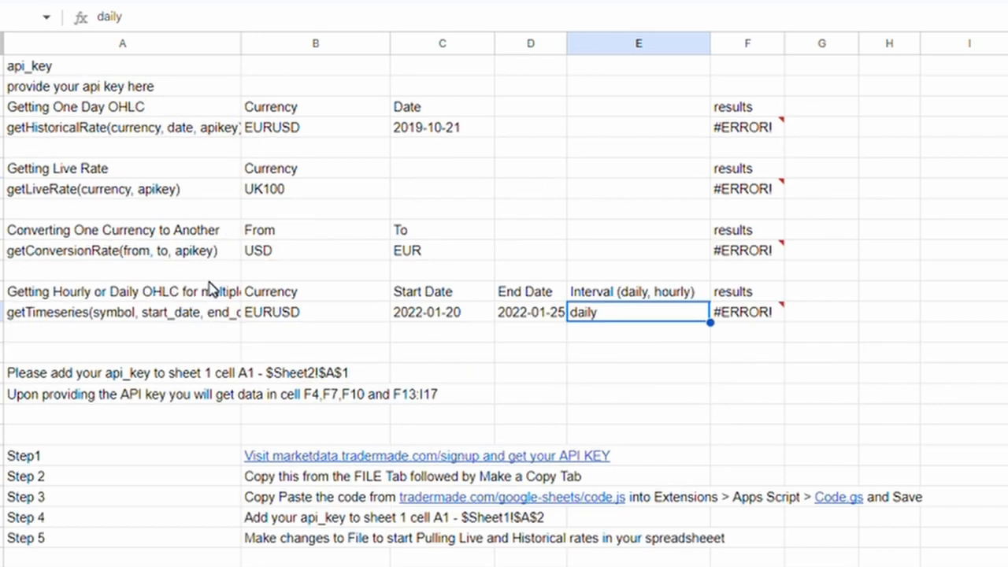
click(122, 87)
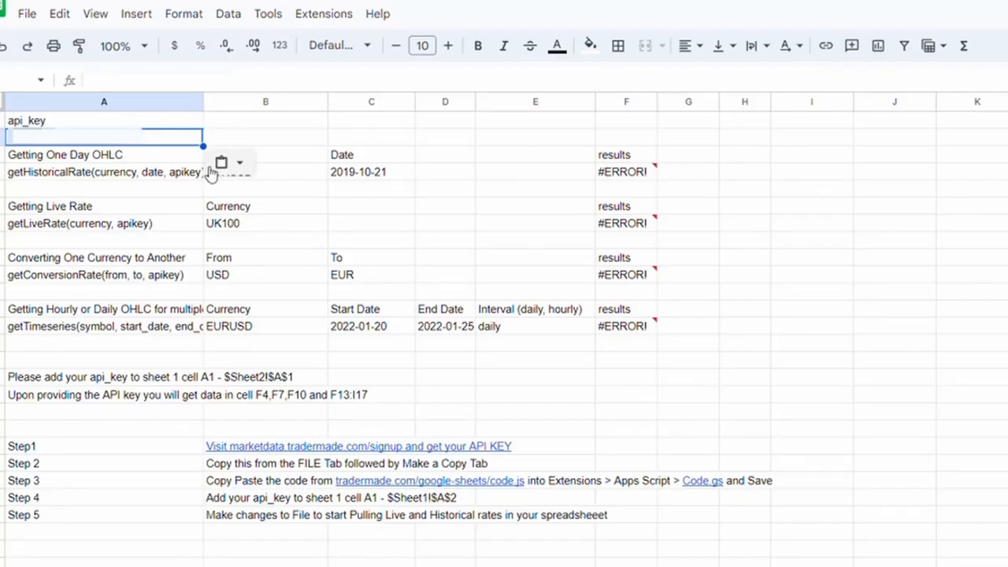
- Keep only the pasted API key's value in A2, without formatting
click(238, 162)
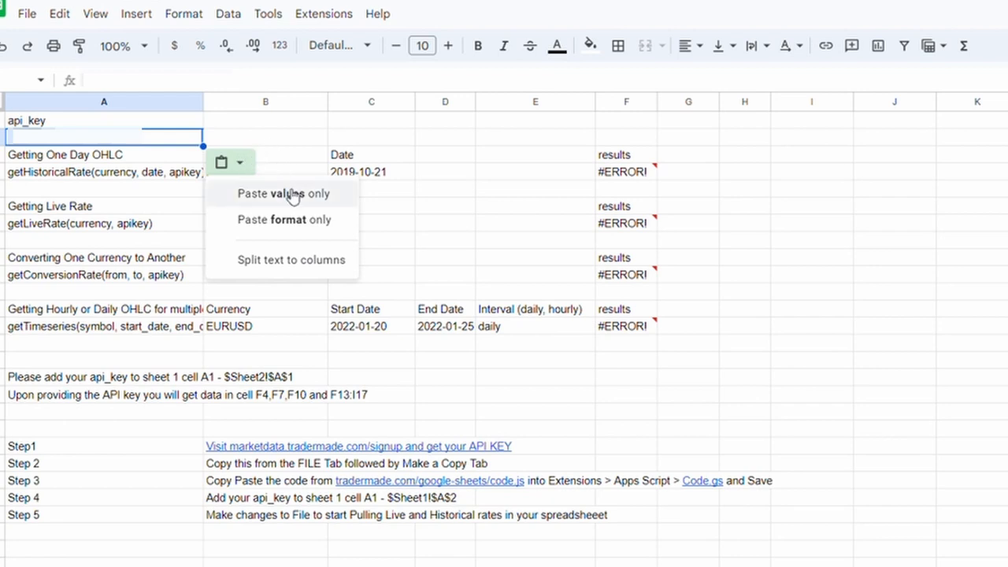
click(283, 193)
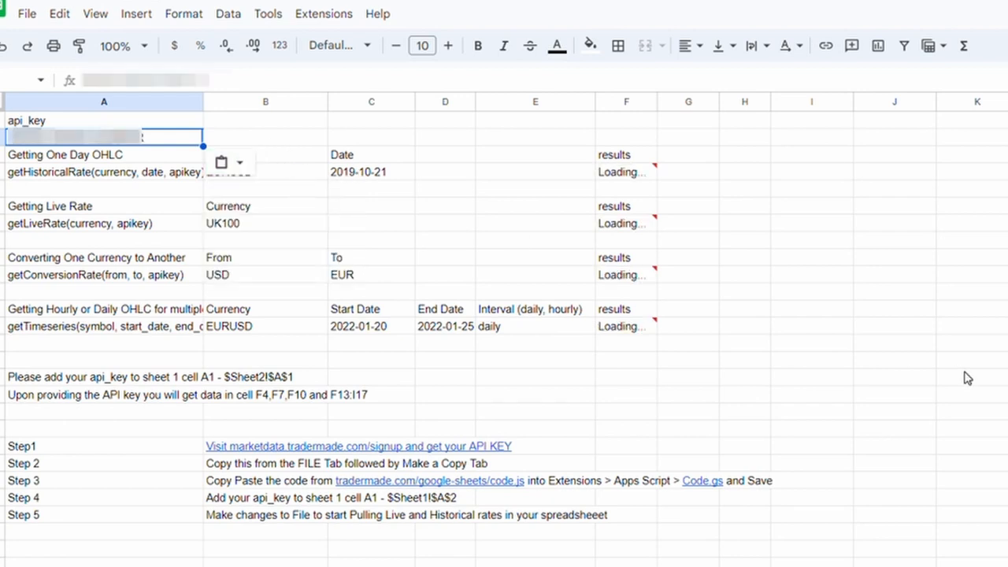